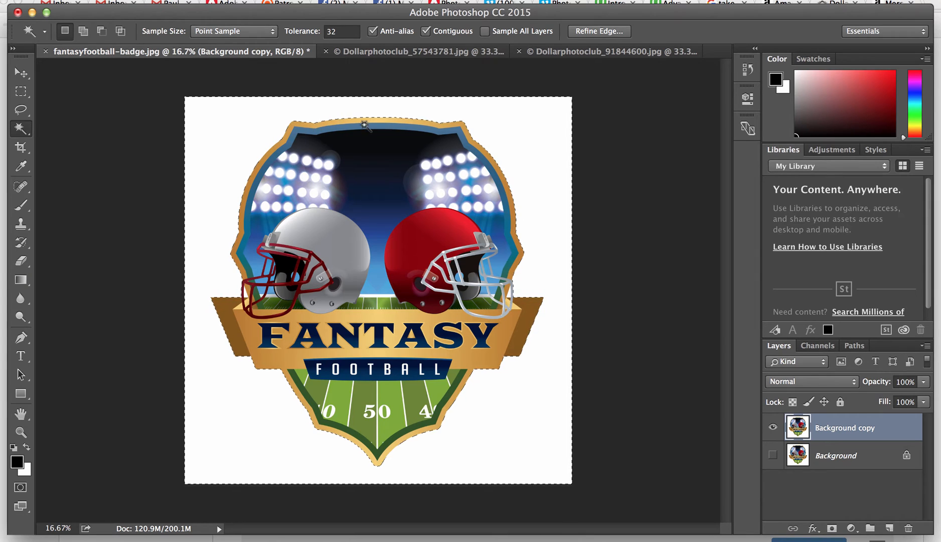
Delete the white background around the football badge and confirm its layer blending settings.
key(Delete)
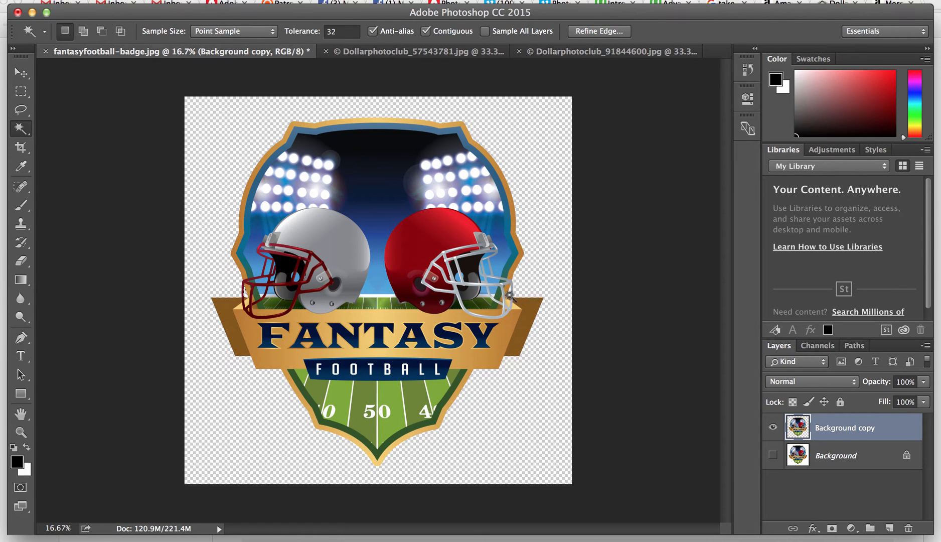
mouse_move(543, 294)
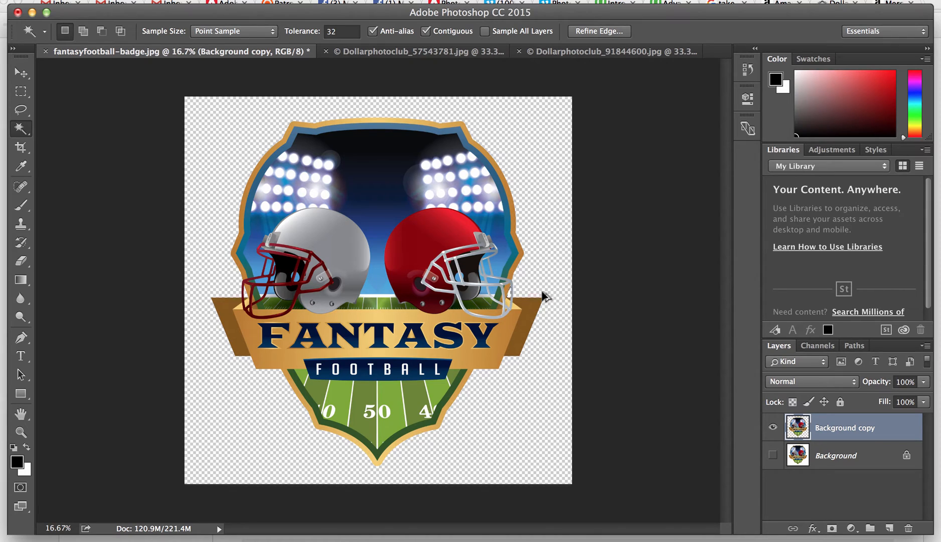
mouse_move(540, 291)
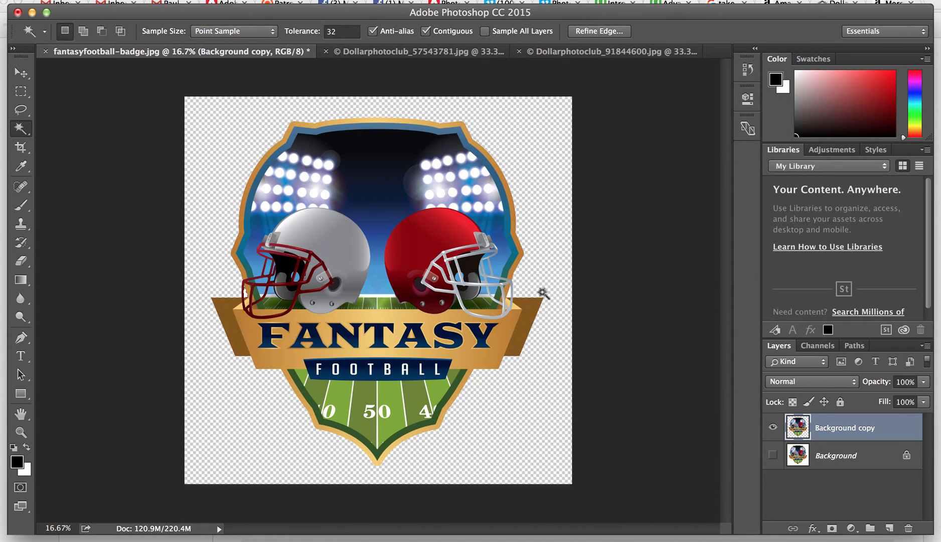
click(540, 294)
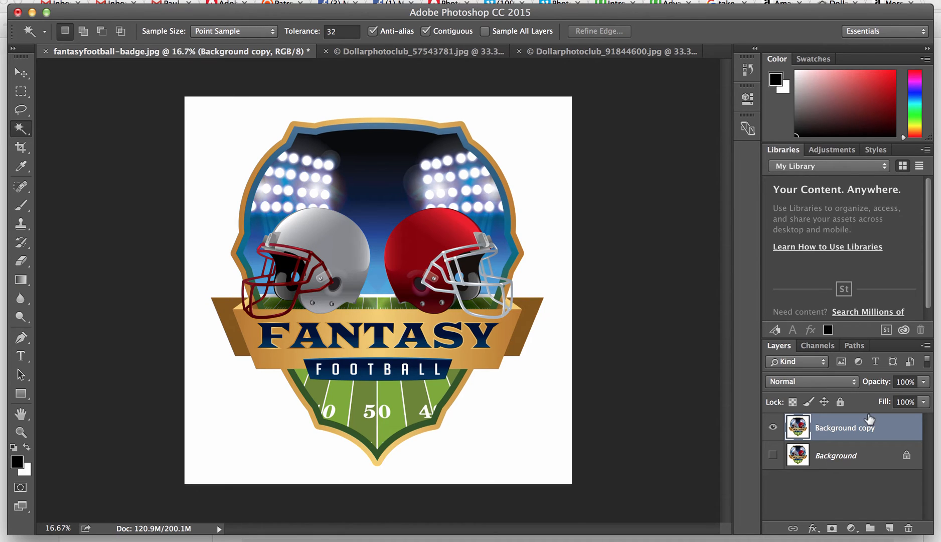
mouse_move(900, 433)
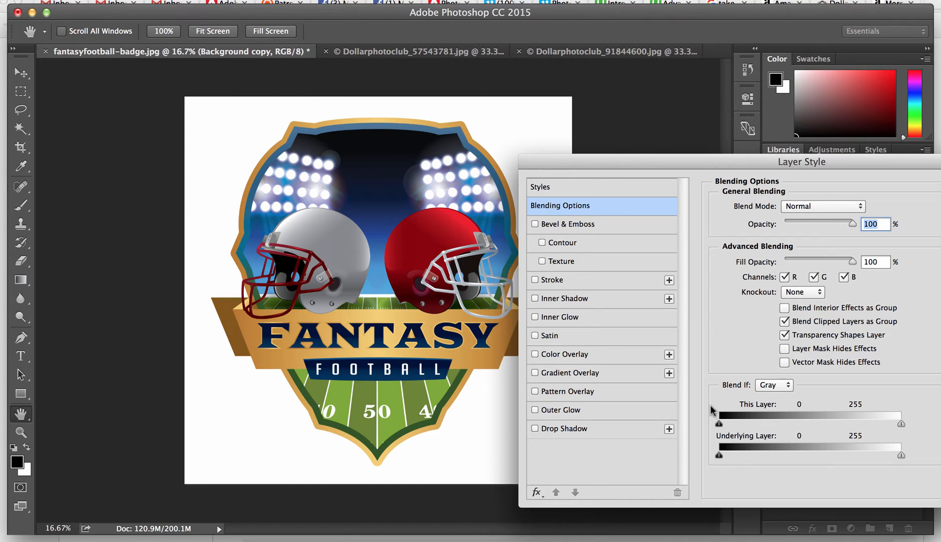
mouse_move(858, 411)
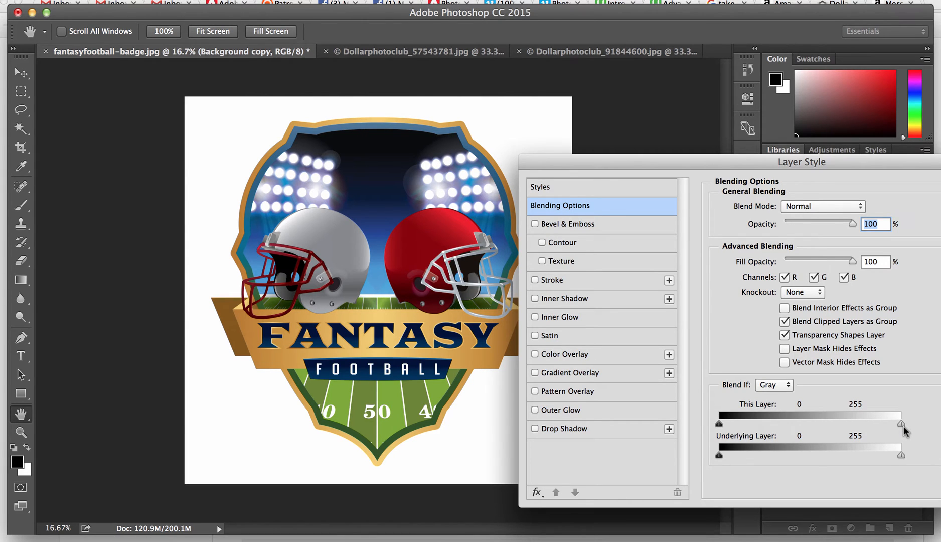
mouse_move(811, 425)
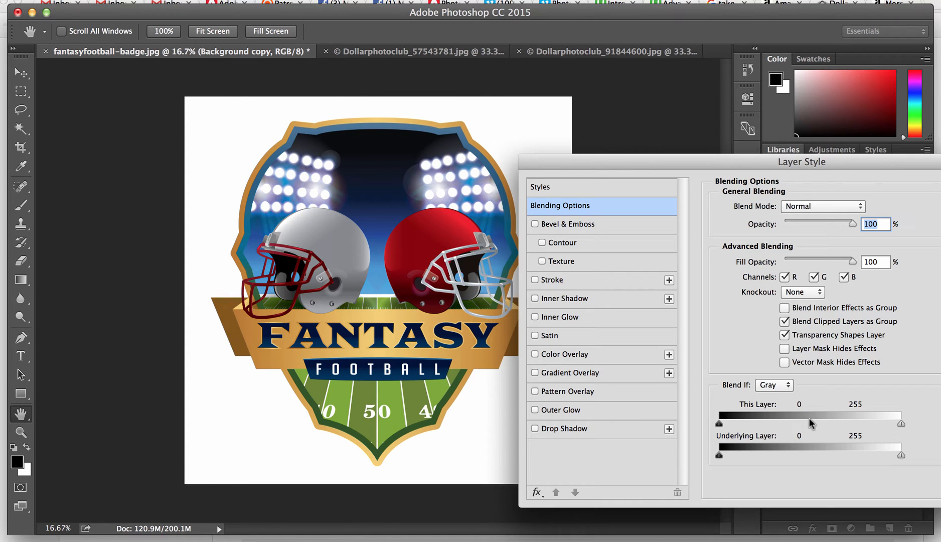
mouse_move(777, 418)
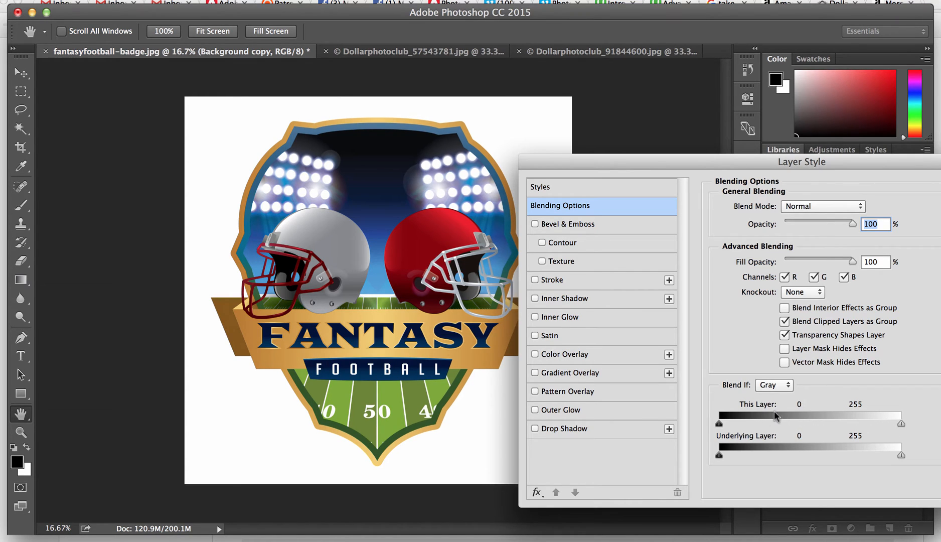
mouse_move(906, 429)
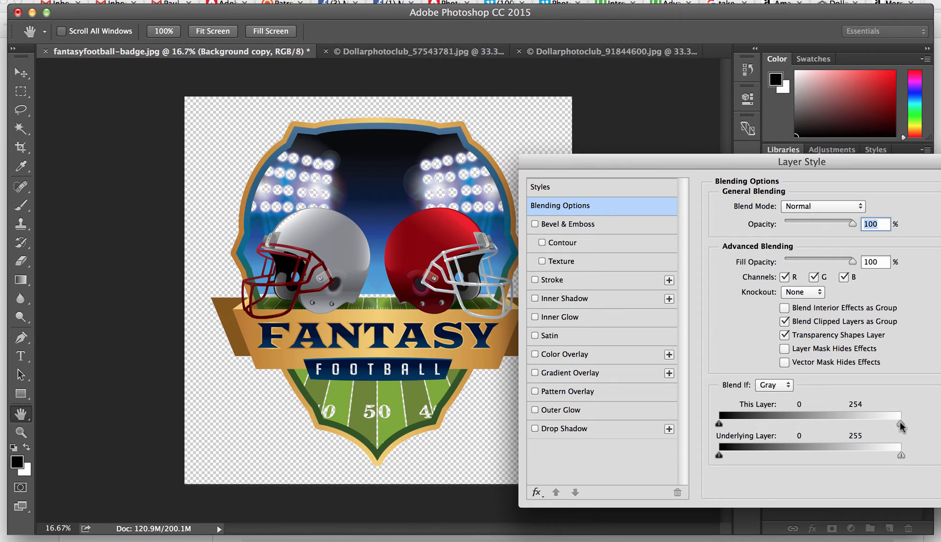
mouse_move(692, 390)
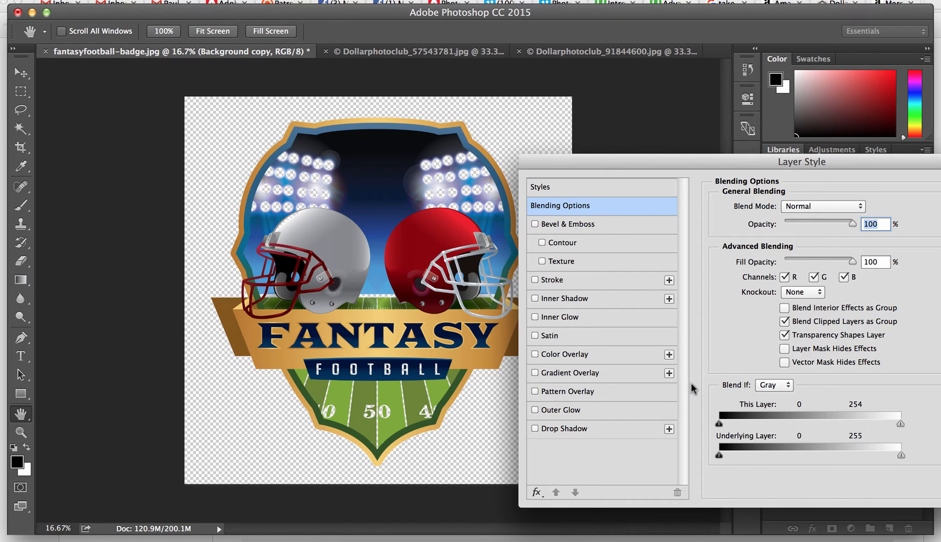
mouse_move(508, 207)
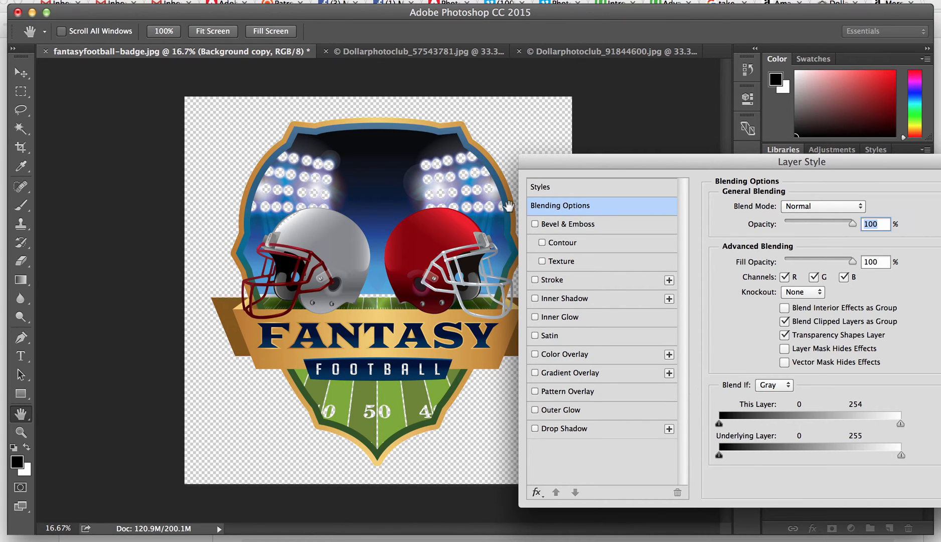
mouse_move(299, 177)
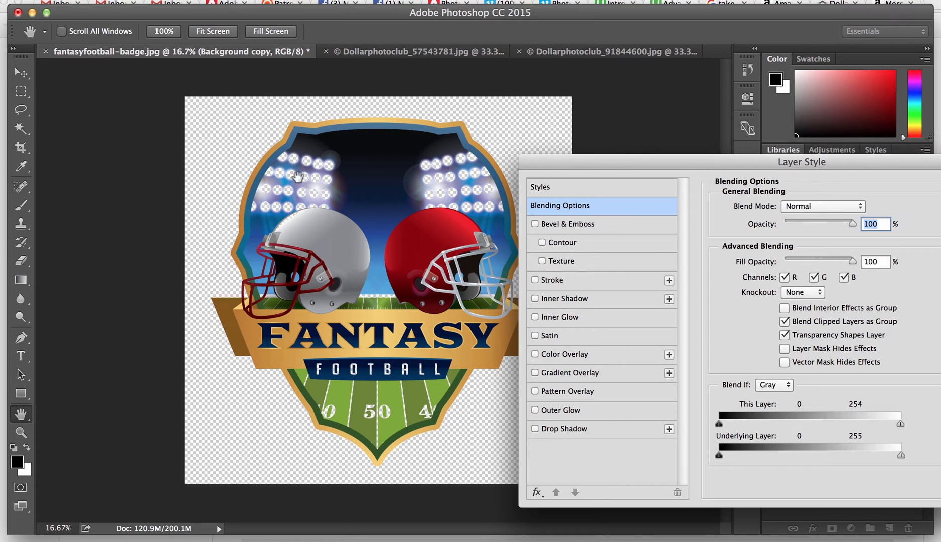
mouse_move(427, 174)
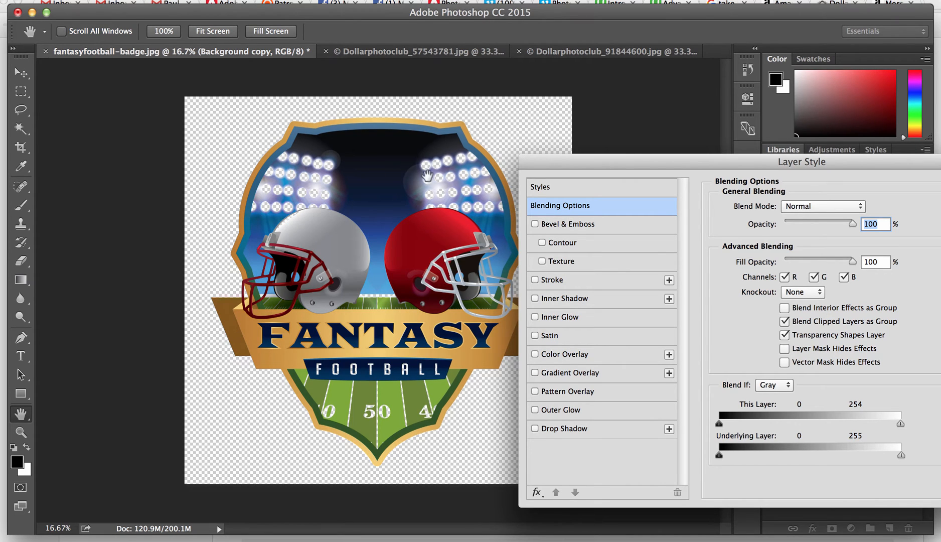
mouse_move(414, 211)
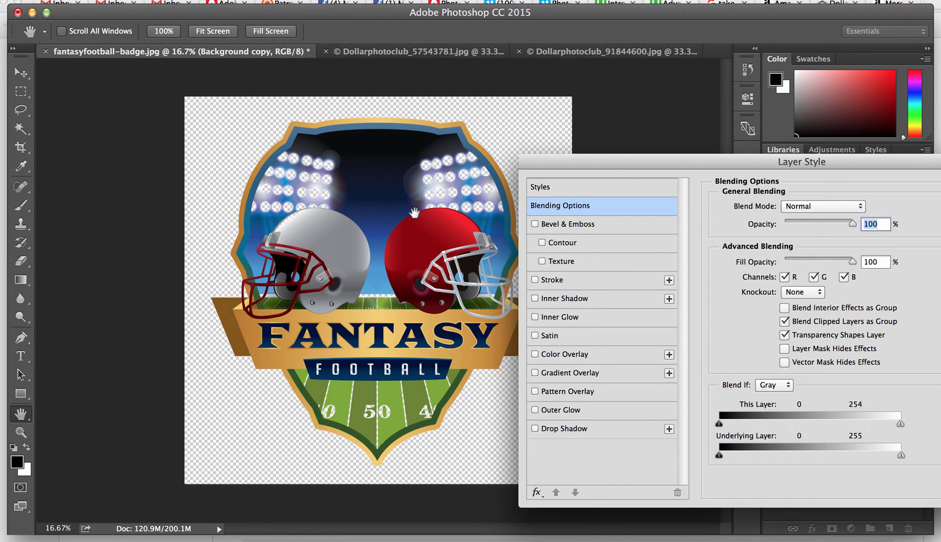
mouse_move(870, 403)
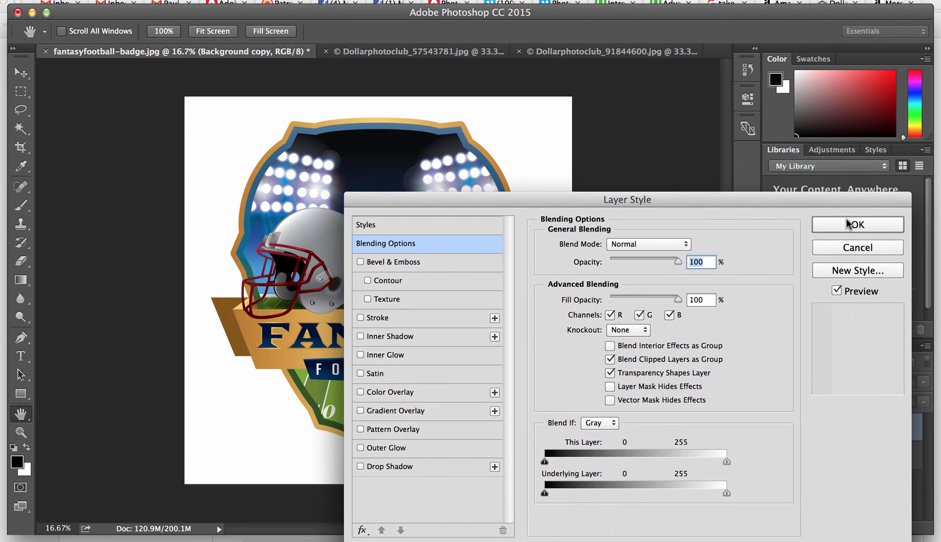
click(857, 224)
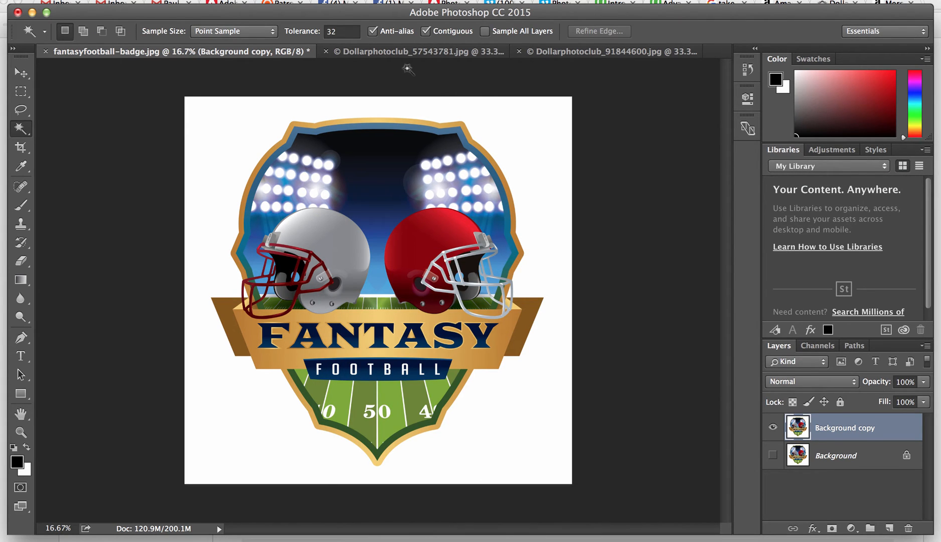
On the red phone image, duplicate Background into an editable Background copy layer.
click(373, 51)
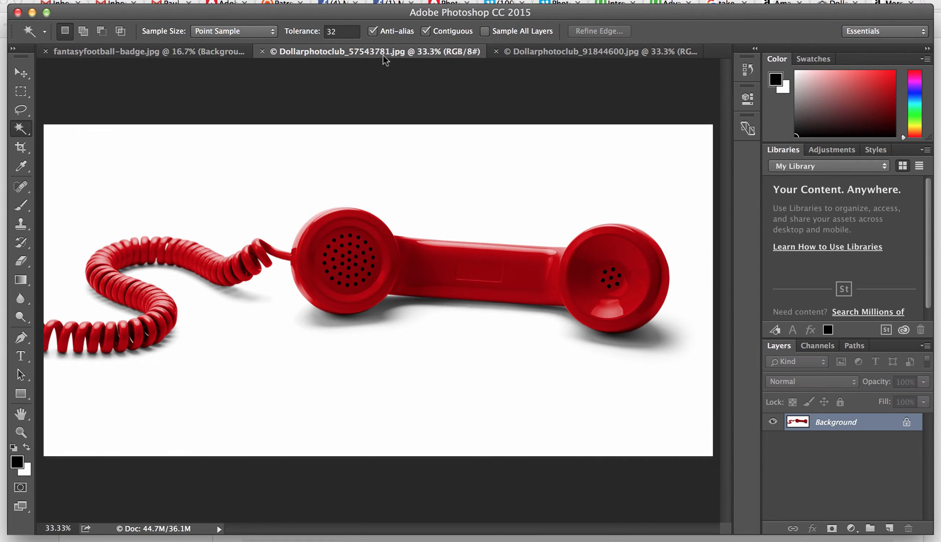
mouse_move(632, 240)
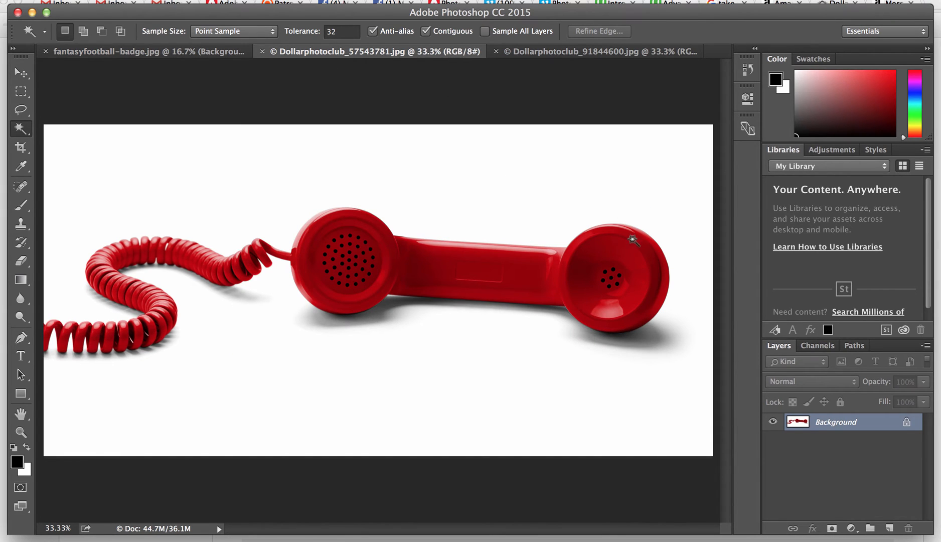
right_click(852, 422)
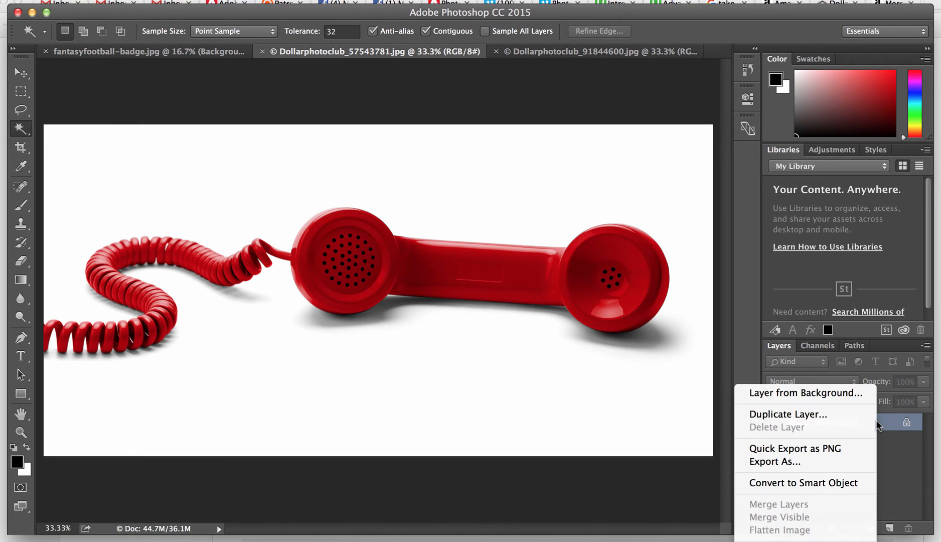
click(788, 414)
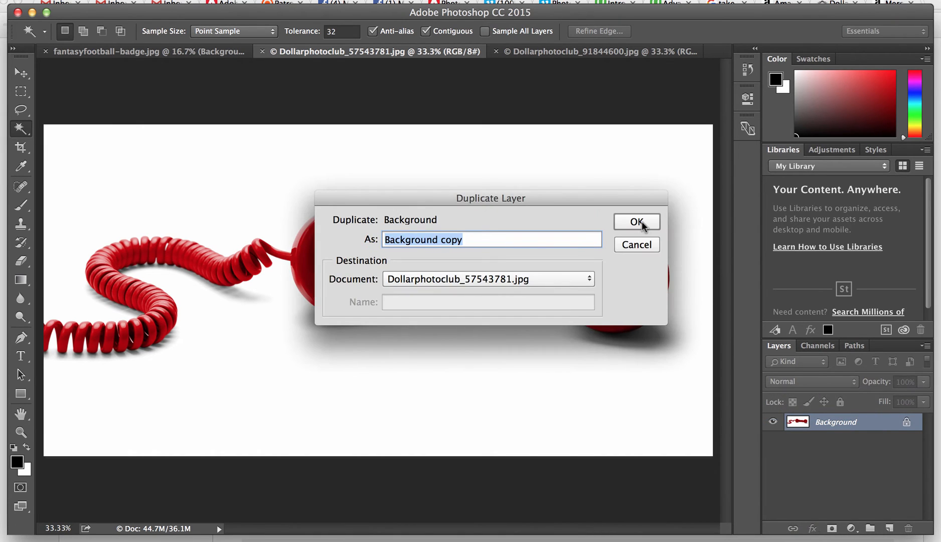
click(637, 222)
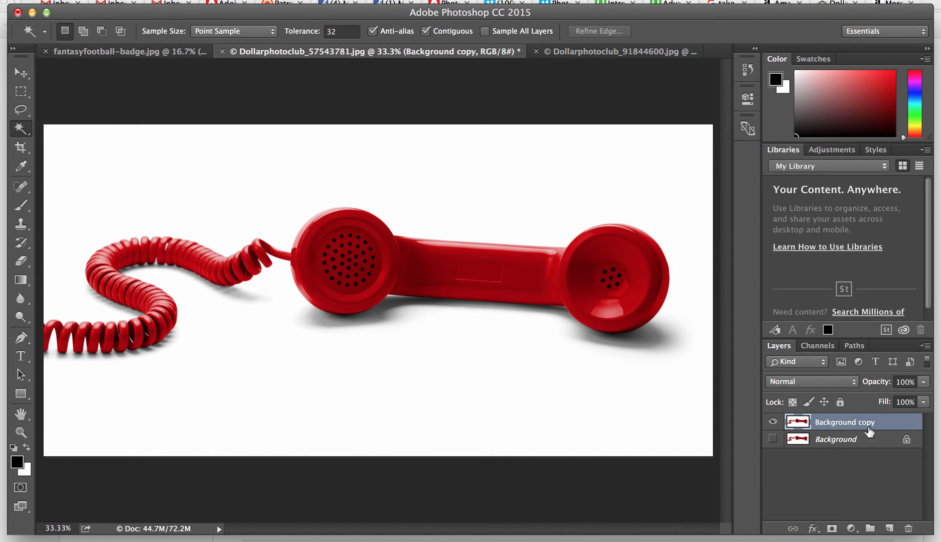
double_click(845, 422)
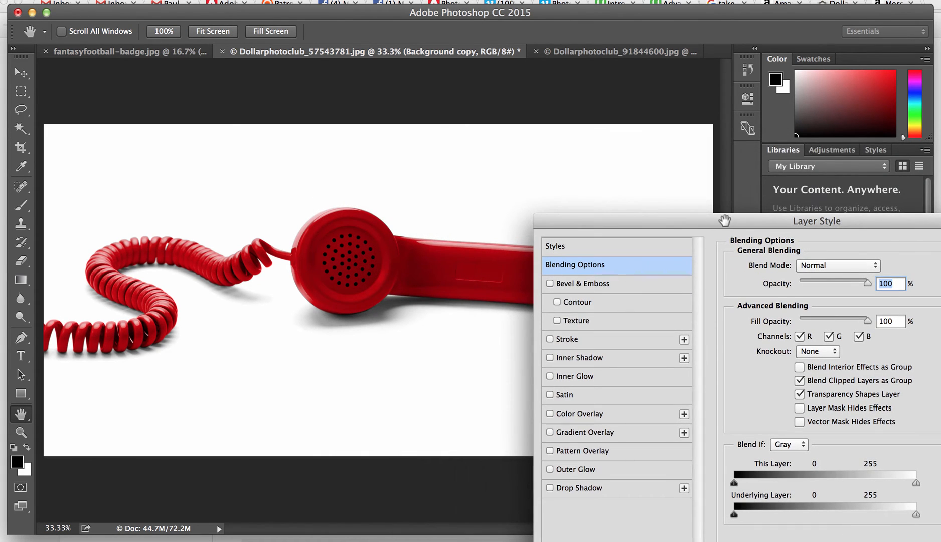
mouse_move(919, 489)
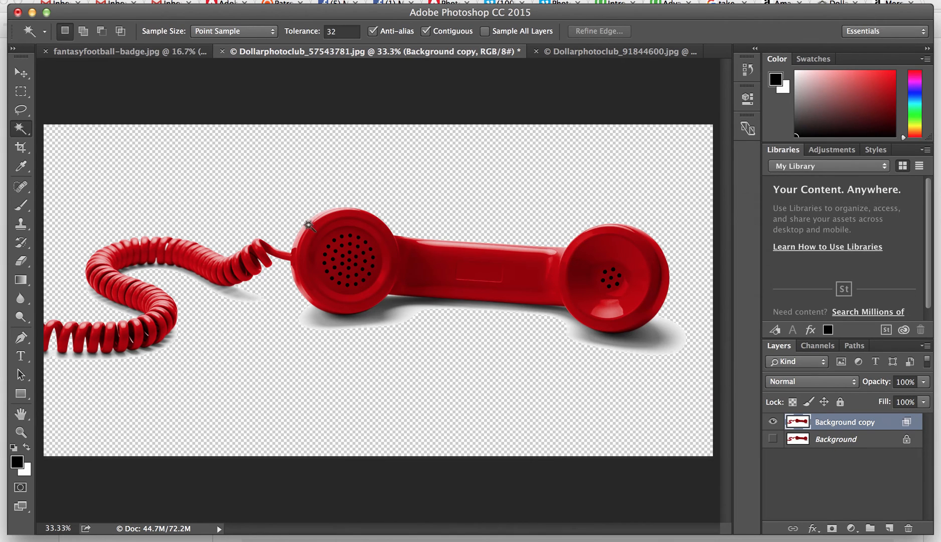
mouse_move(304, 316)
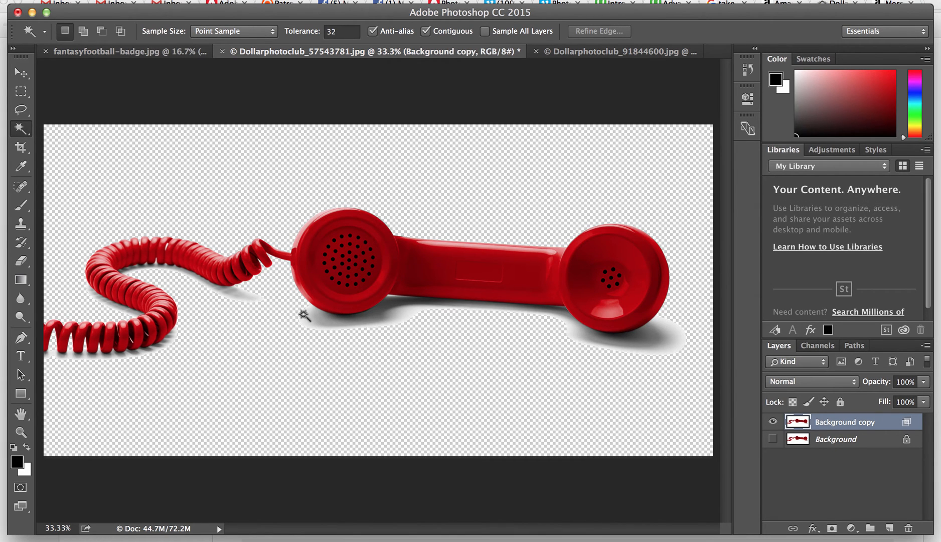
Magic Wand select the grey shadow patches under the handset and cord, adding each to the selection.
click(304, 317)
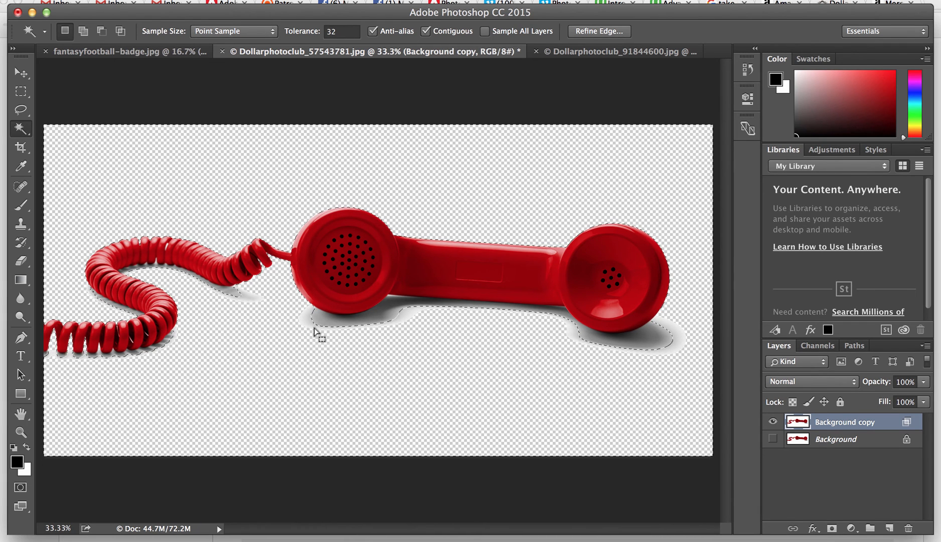
click(327, 327)
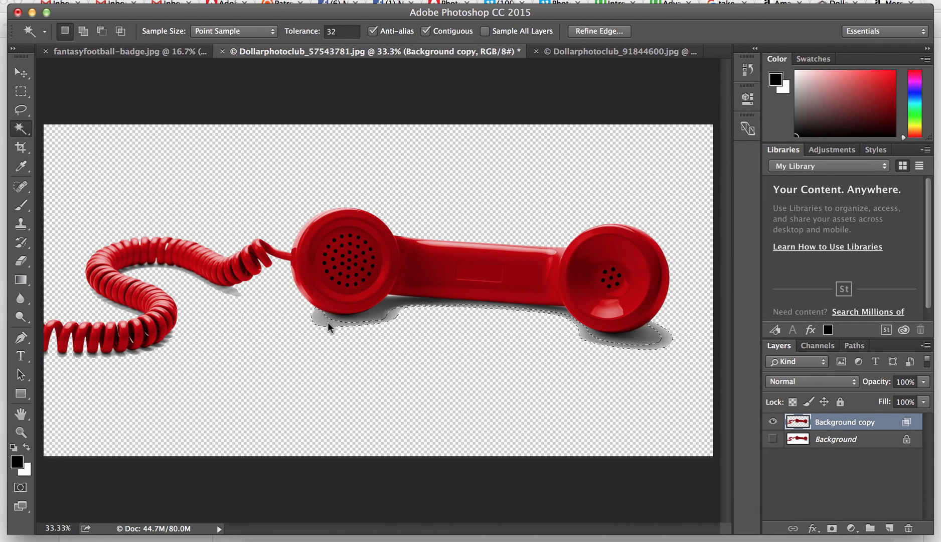
click(651, 334)
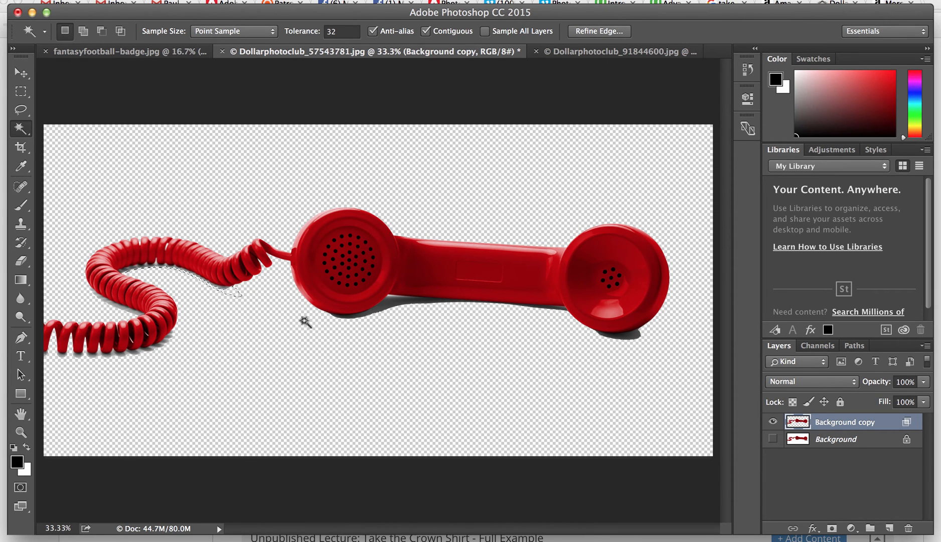
mouse_move(108, 364)
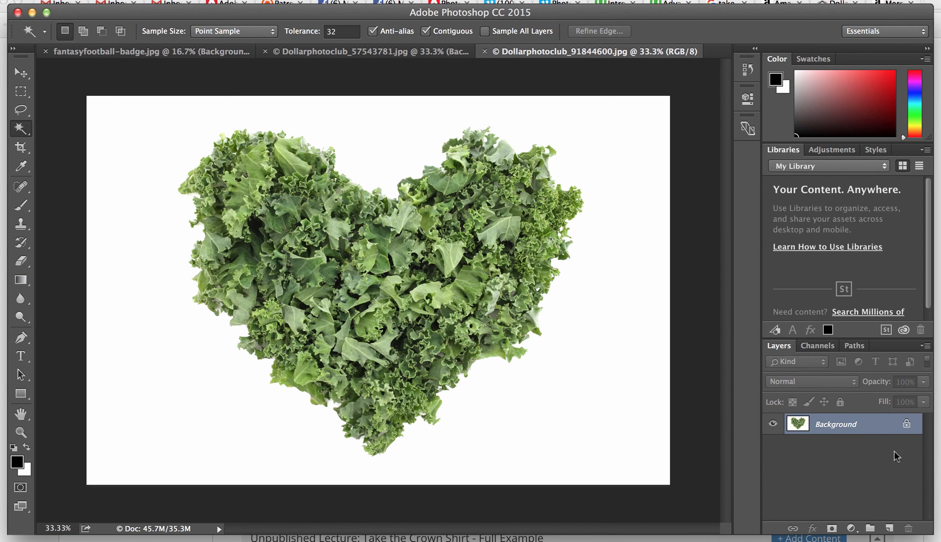
Duplicate the kale heart image's Background layer into a Background copy.
right_click(836, 423)
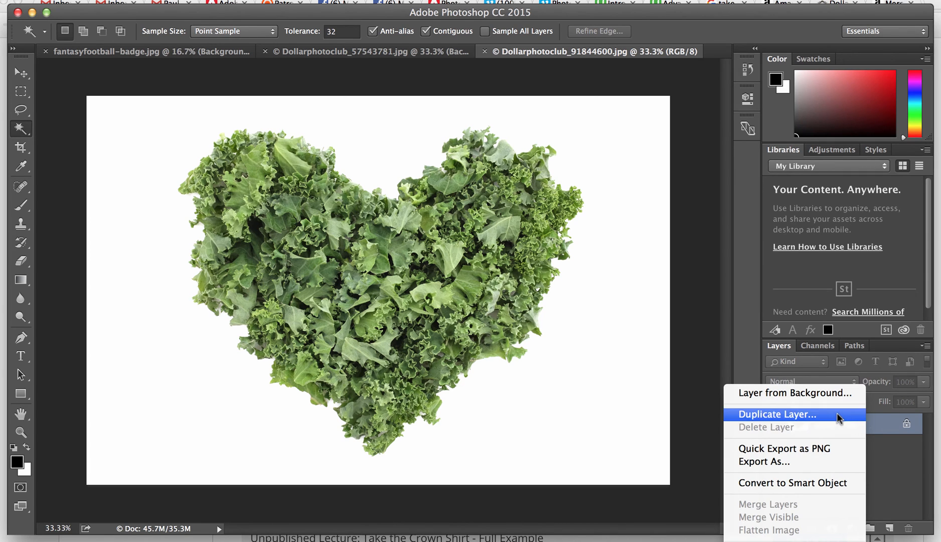
click(778, 415)
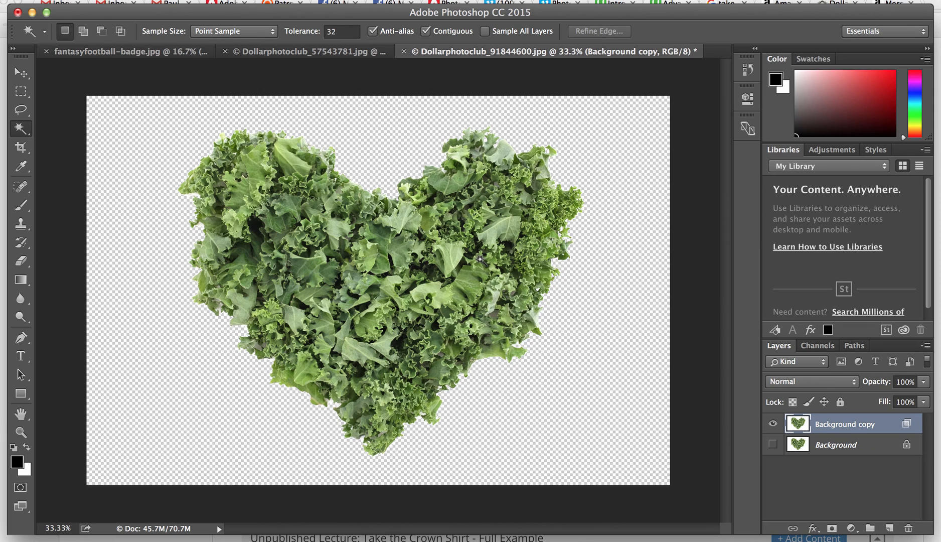
mouse_move(375, 177)
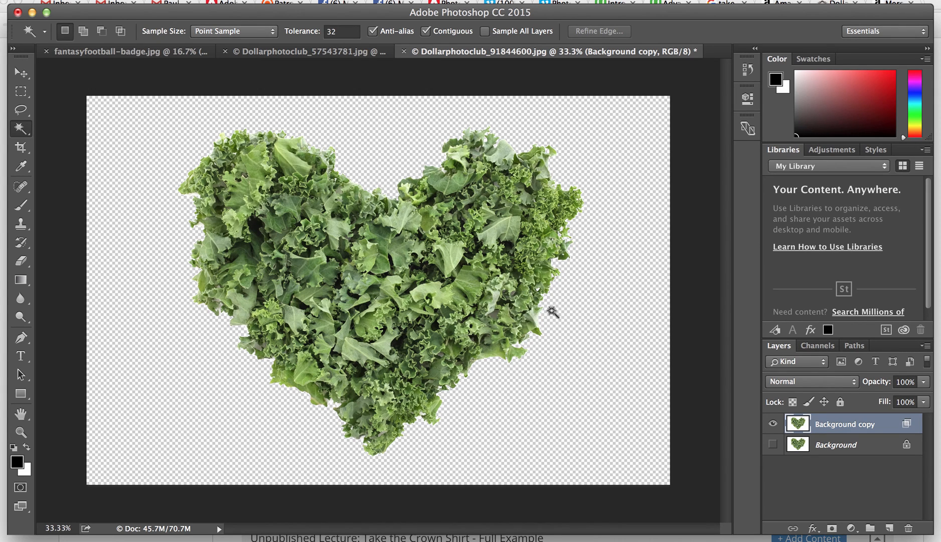
mouse_move(462, 244)
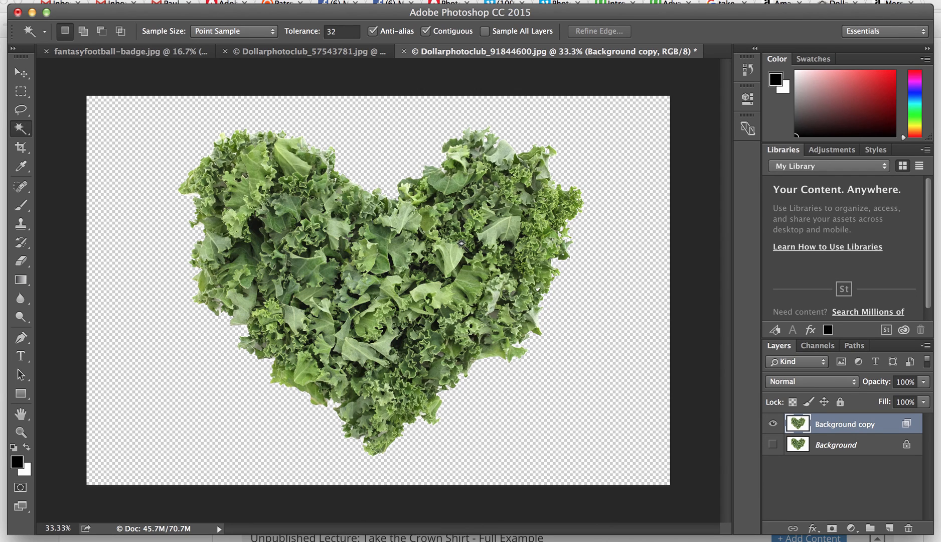